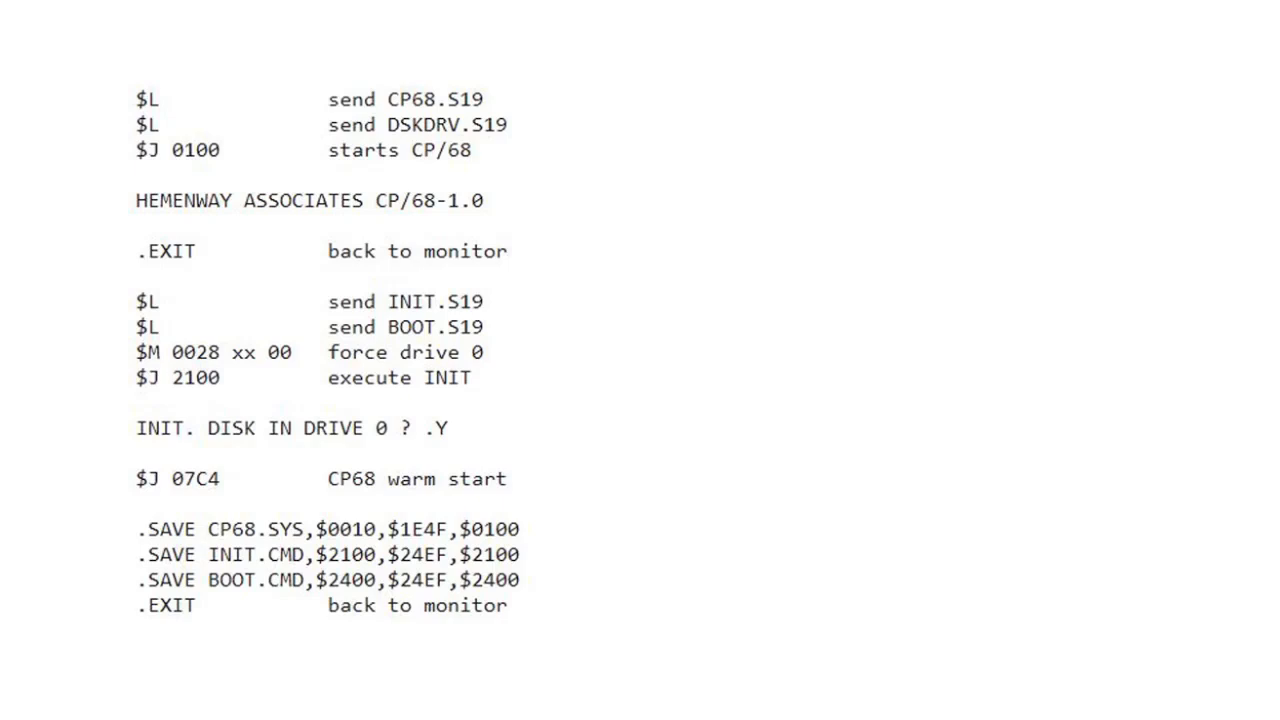
{"action": "scroll", "scroll_direction": "down", "scroll_amount": 3}
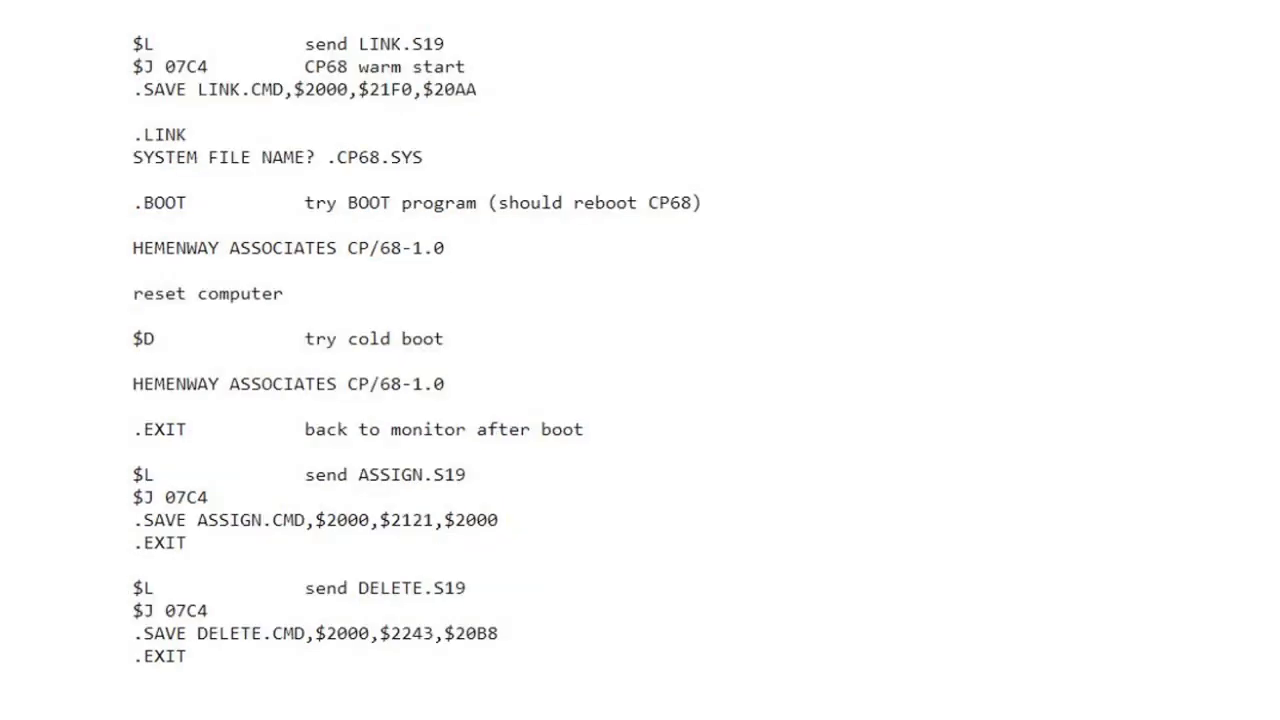